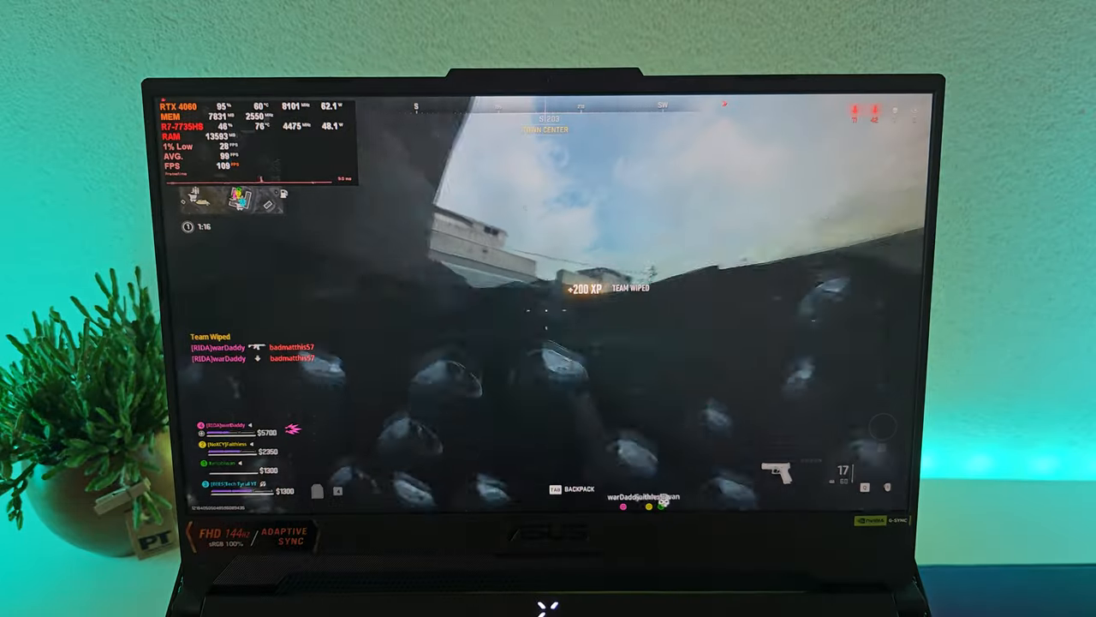
mouse_move(548, 308)
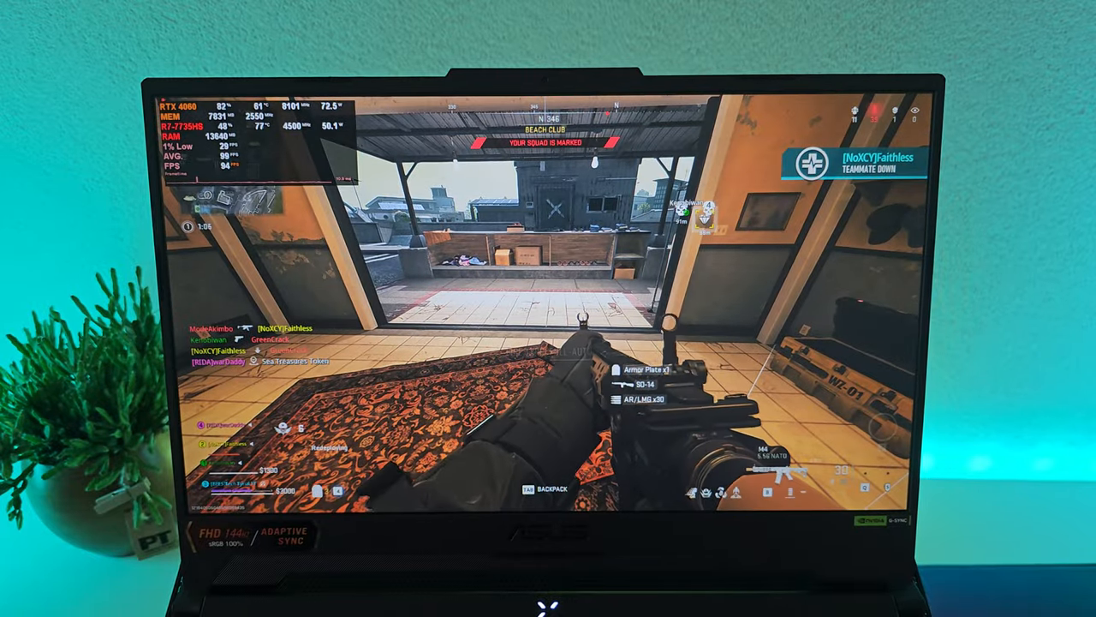
mouse_move(548, 309)
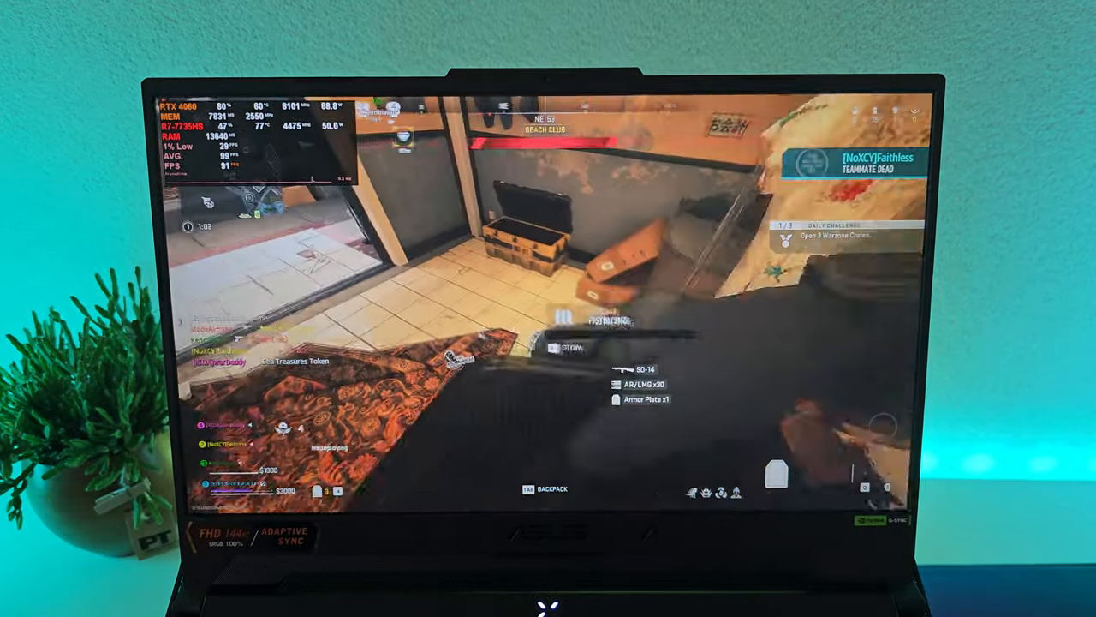